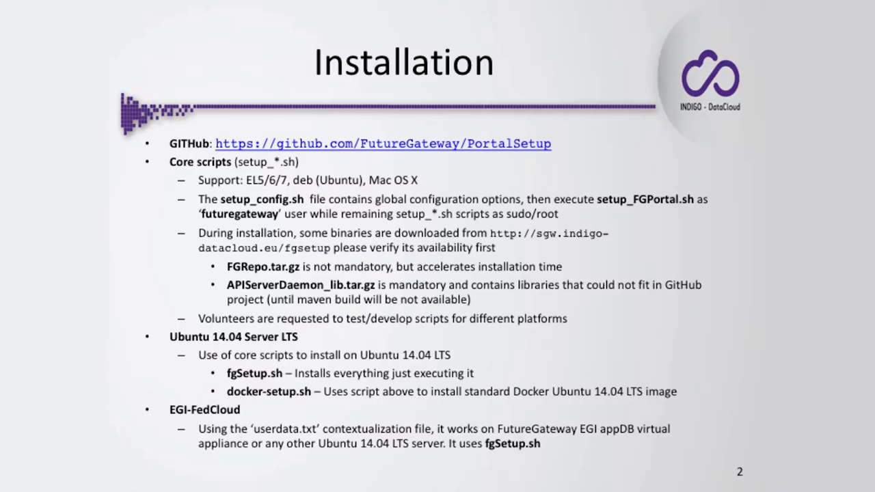
# Advance from the Installation slide to slide 5 on EGI FedCloud contextualization
pyautogui.press('Right')
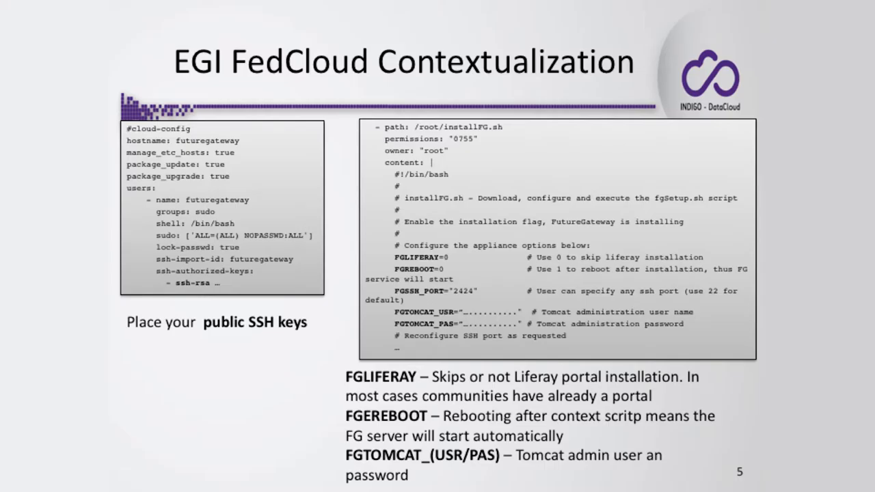
# Advance the slideshow to slide 8, FutureGateway service management and its control script
pyautogui.press('Right')
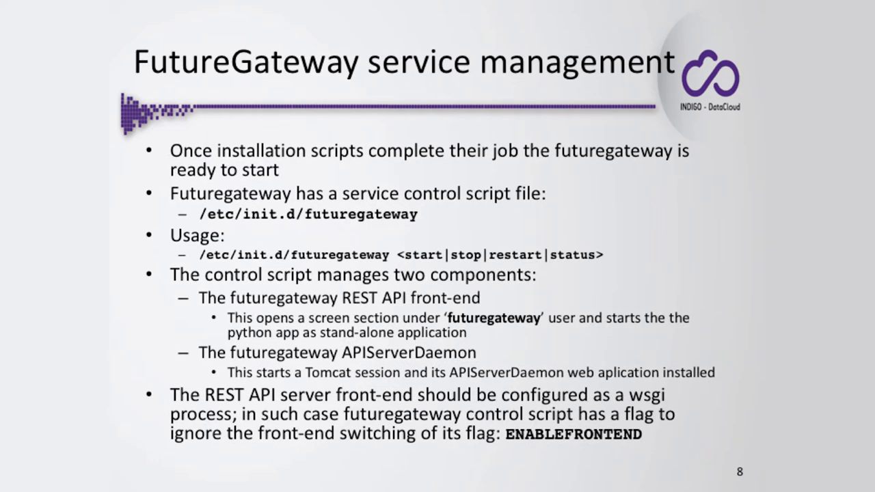